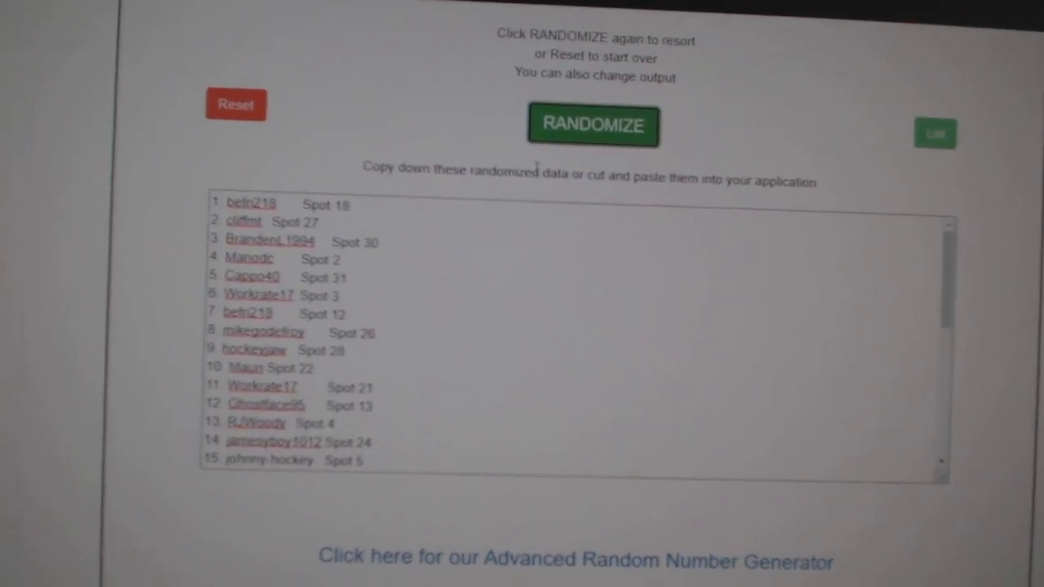
- Randomize the 31 hockey teams twice and select the shuffled output for copying
left_click(593, 124)
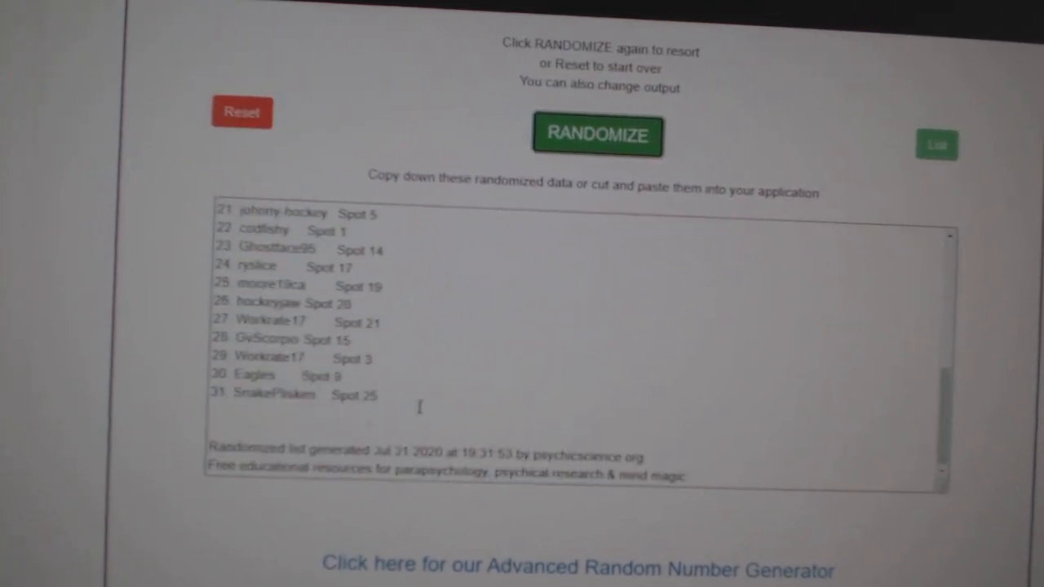
left_click(596, 134)
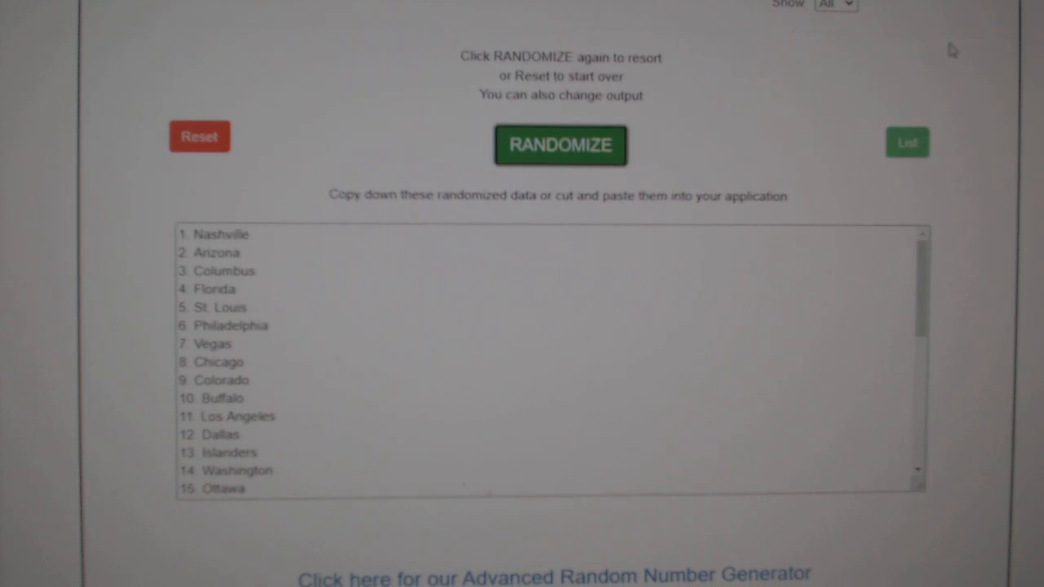
left_click(560, 145)
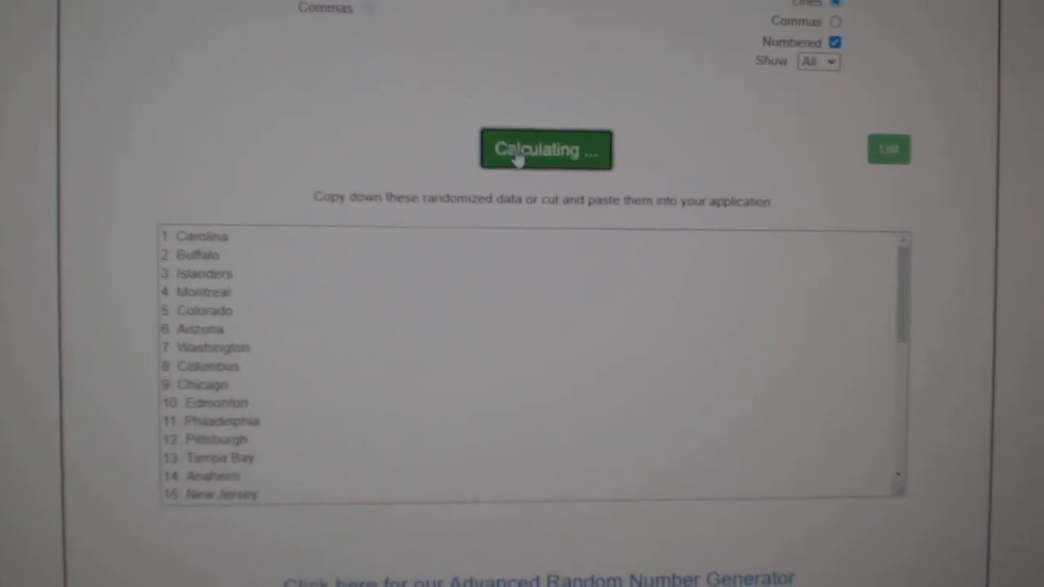
left_click(545, 149)
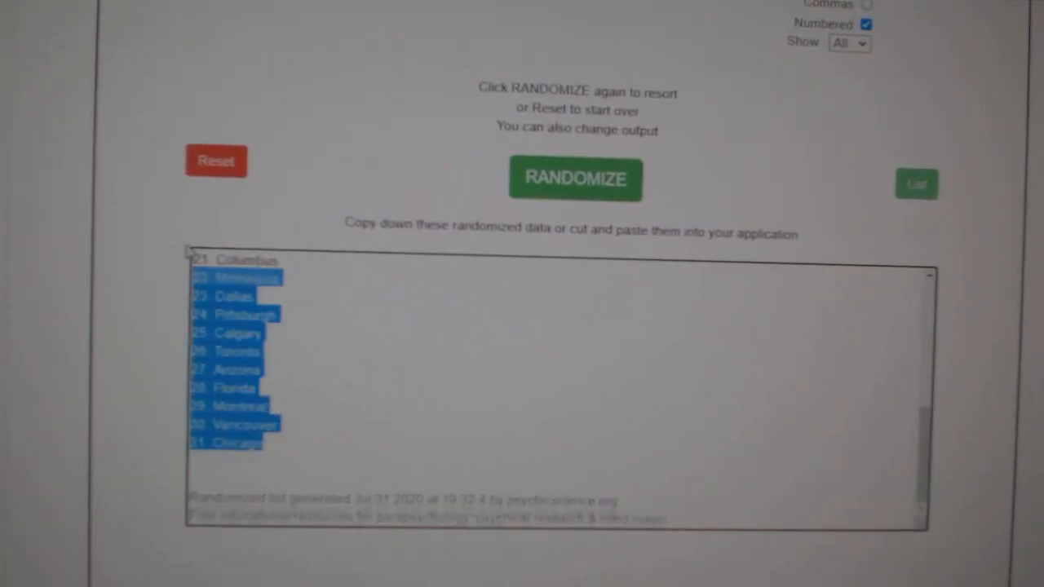
left_click(575, 179)
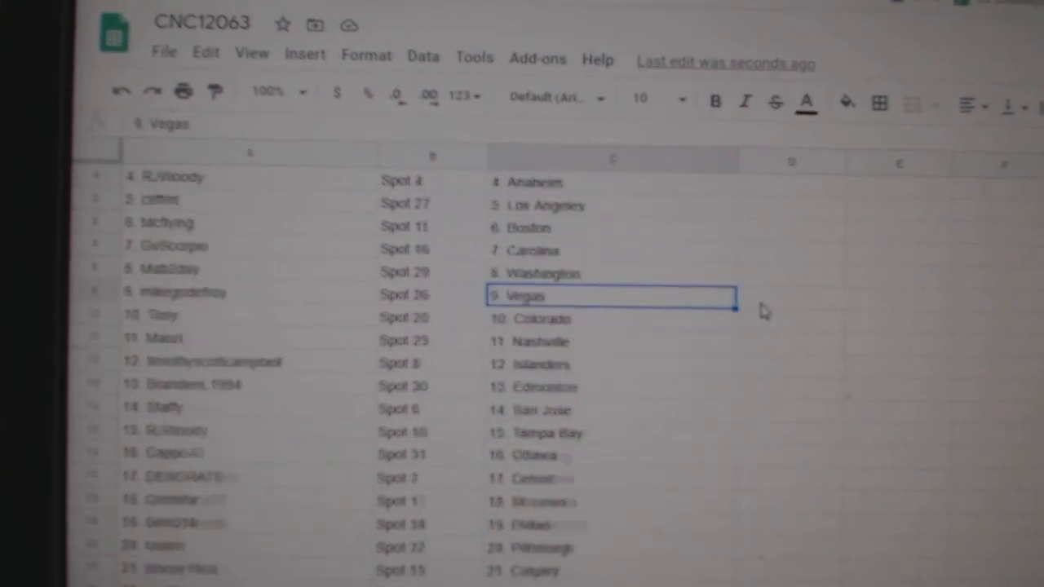
- Scroll the CNC12063 sheet to verify all 31 name-spot-team rows, selecting Montreal in column C
scroll("down", 3)
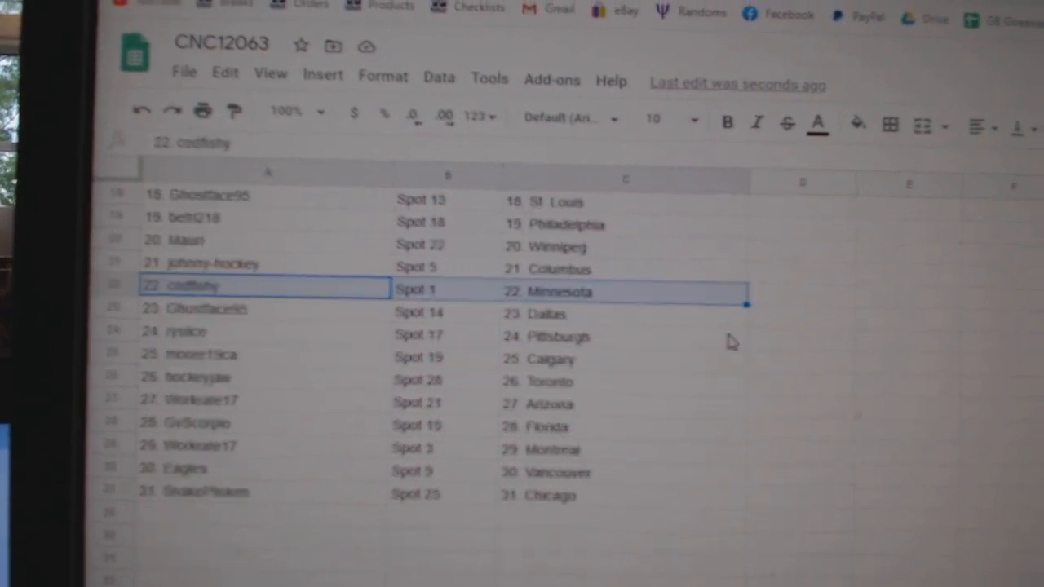
scroll("down", 3)
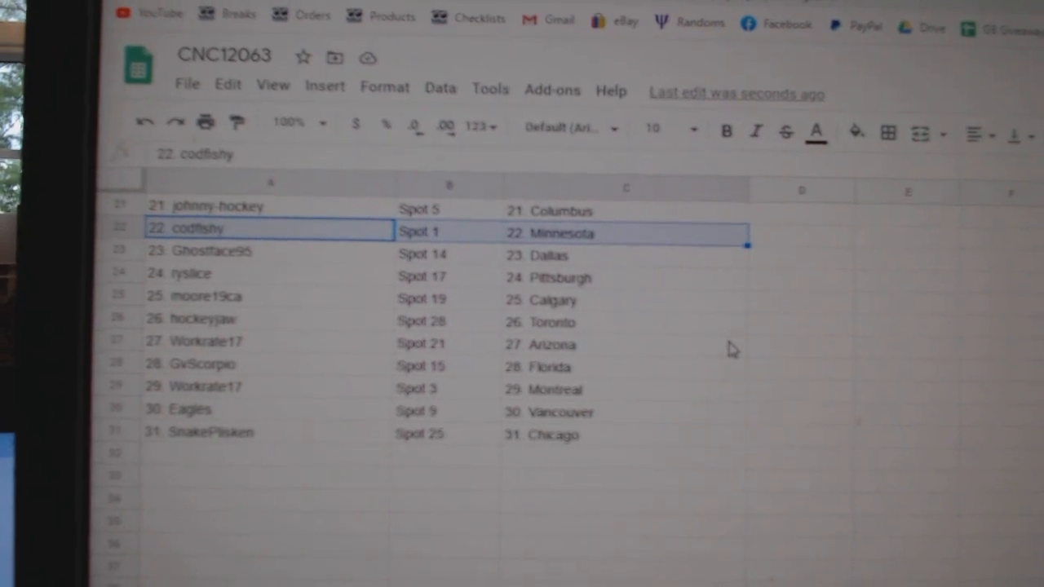
left_click(628, 383)
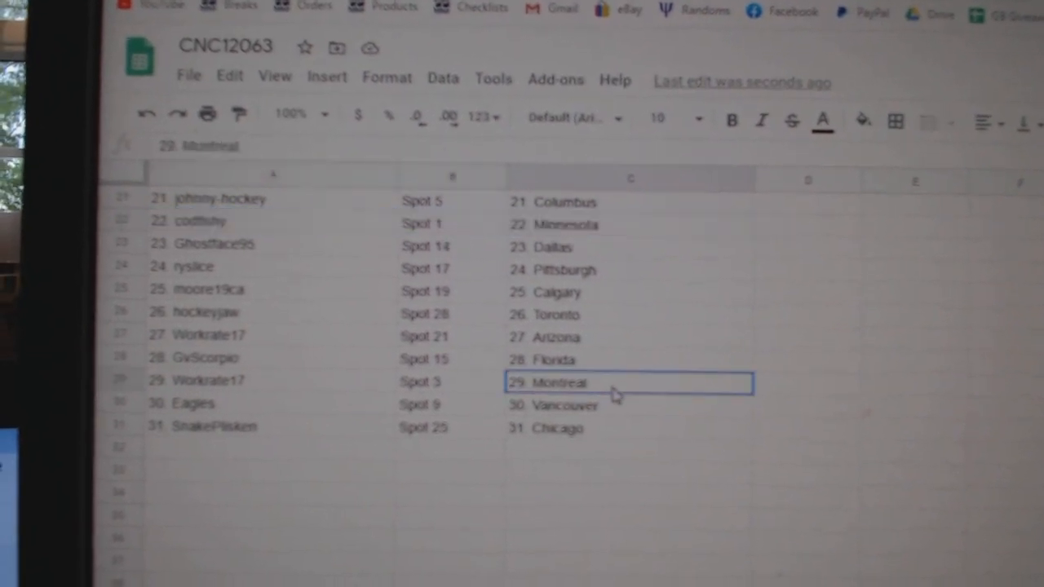